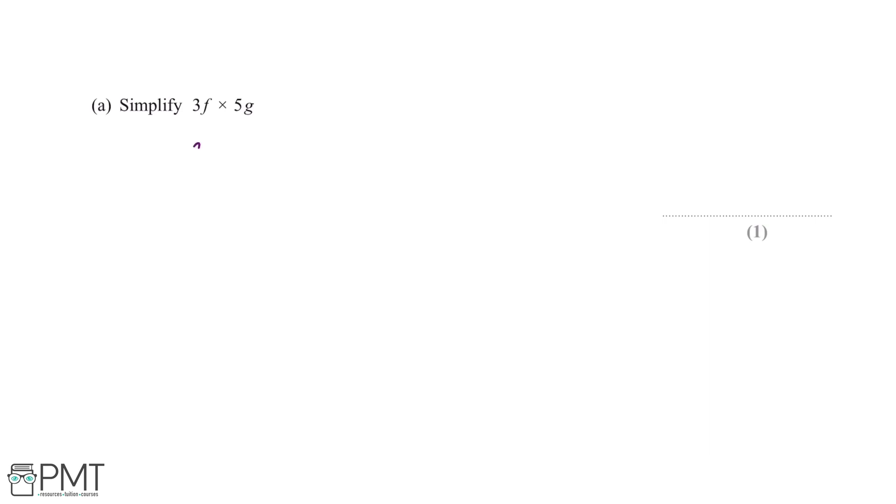
Handwrite 3×f×5×g, then 15×f×g and 15fg, and begin 15fg on the answer line
drag(194, 152, 243, 152)
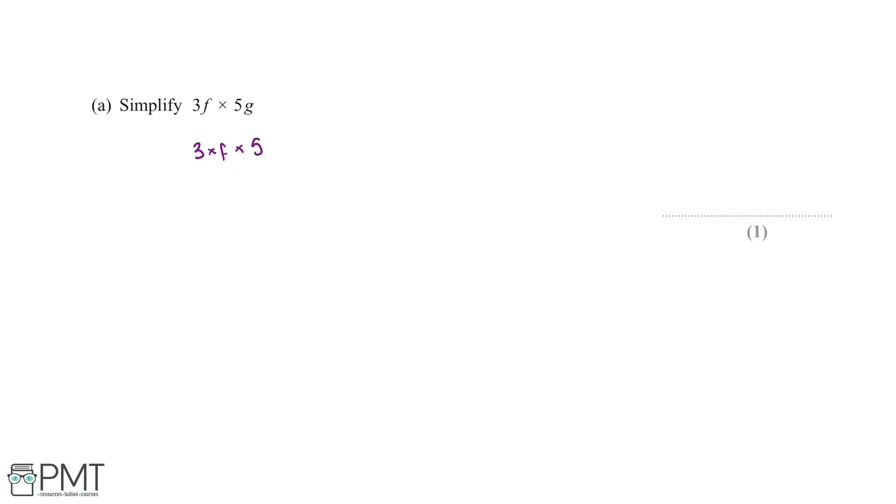
text(×g)
text(15×)
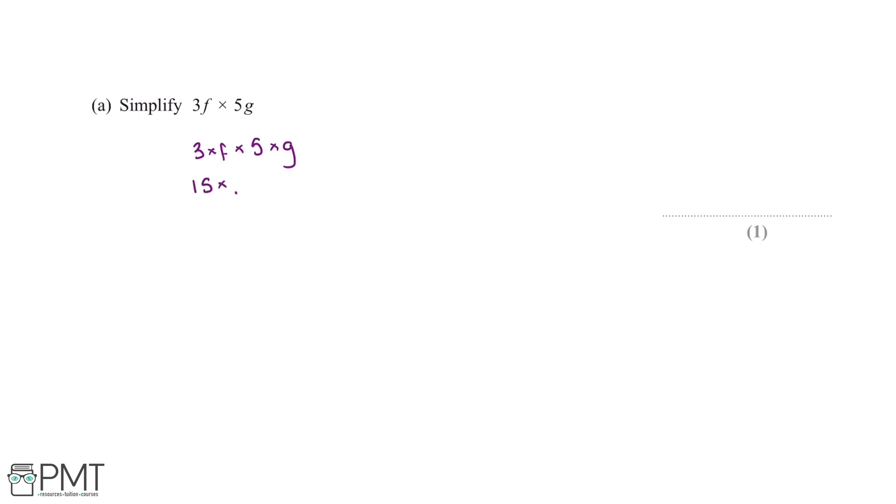
text(f×g)
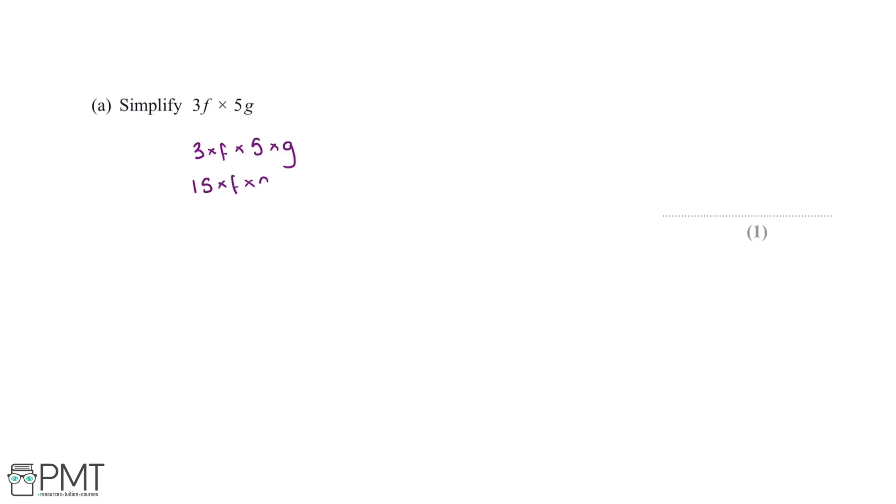
text(g)
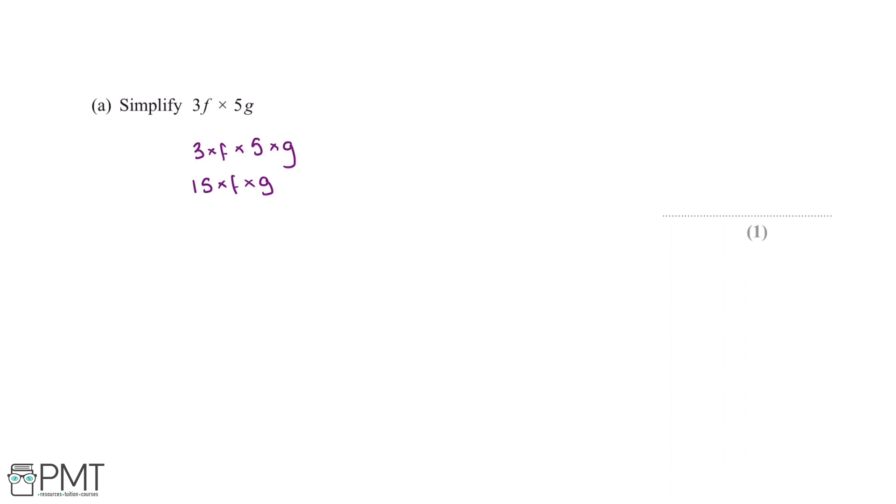
text(15)
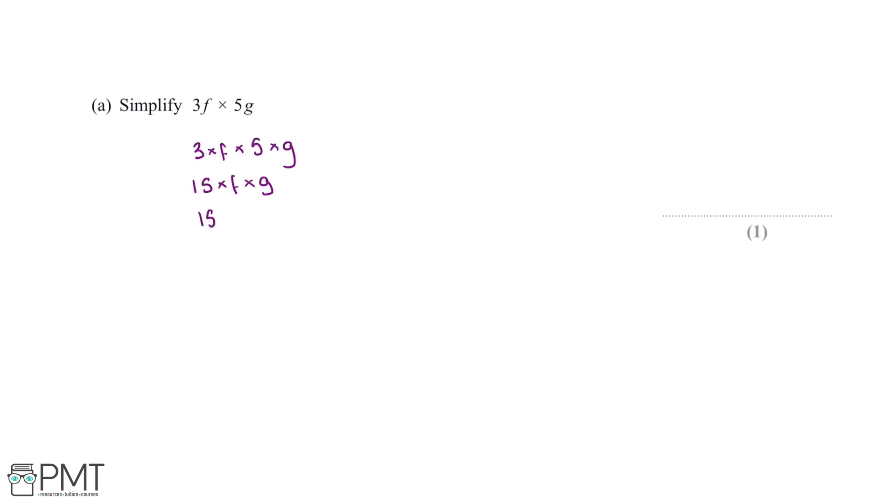
text(fg)
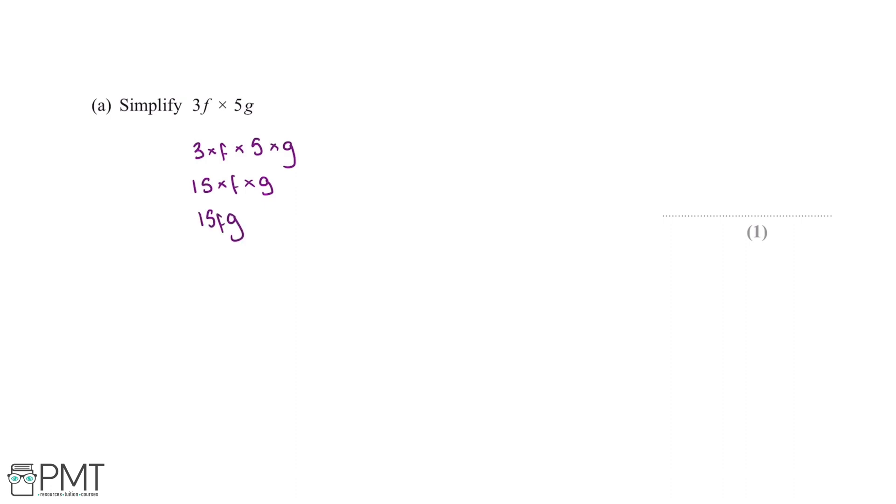
text(15f)
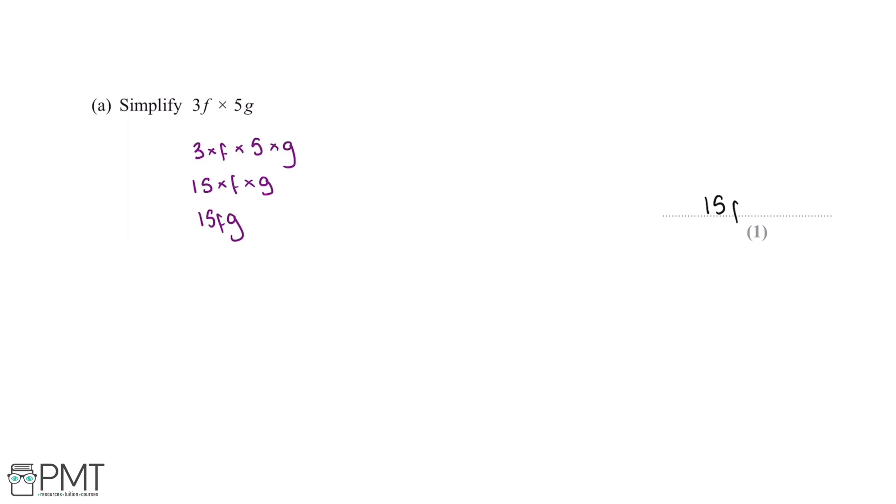
Finish writing 'fg' to complete 15fg on part (a)'s answer line
text(fg)
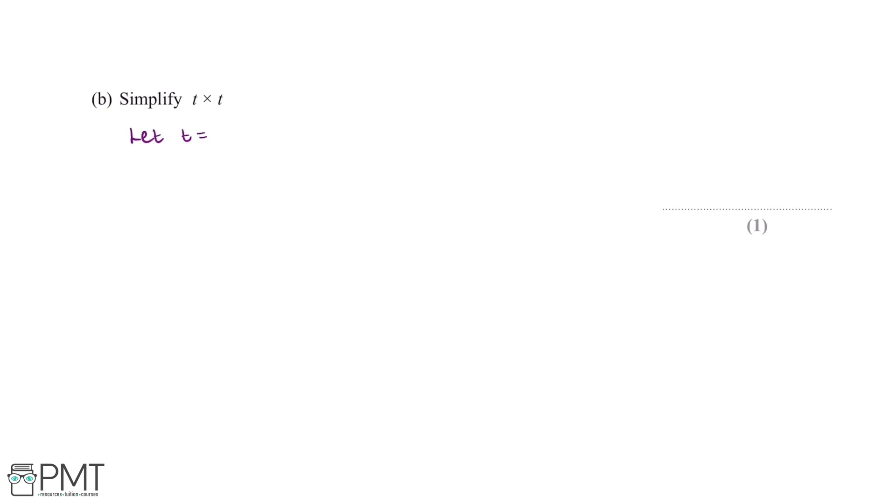
Handwrite Let t = 3, t × t, and 3 × 3 = 3² under part (b)
text(3)
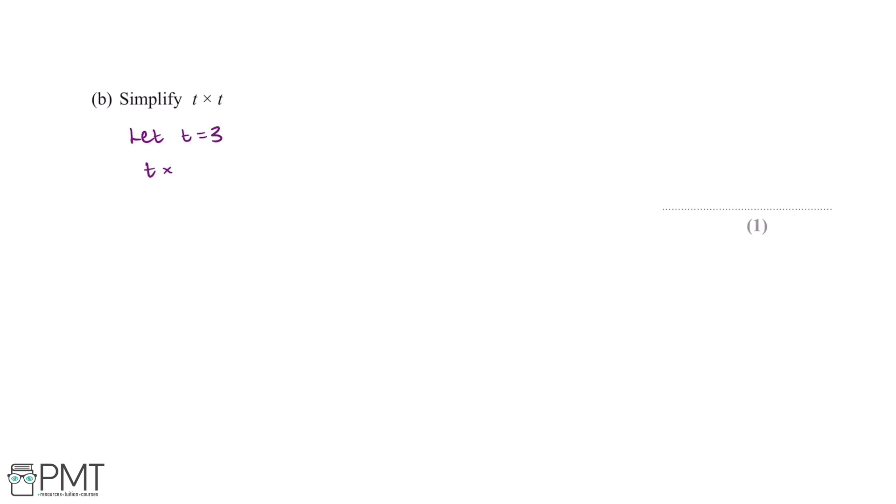
text(t)
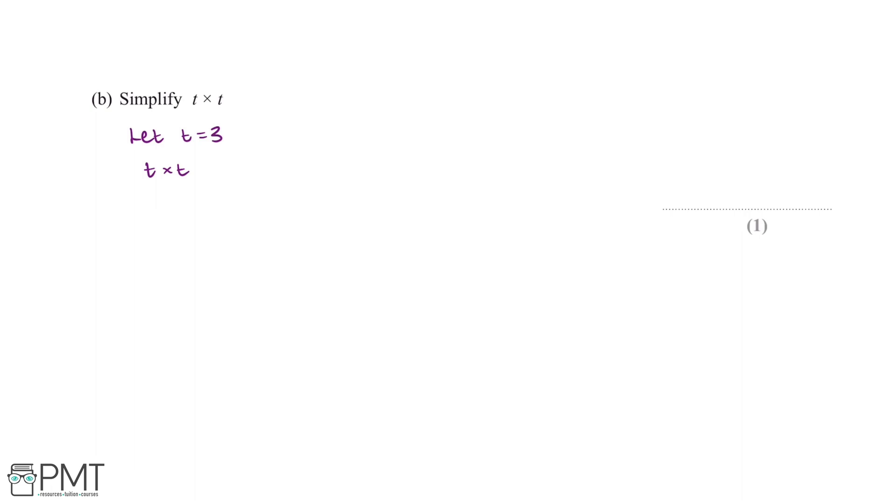
text(3 ×)
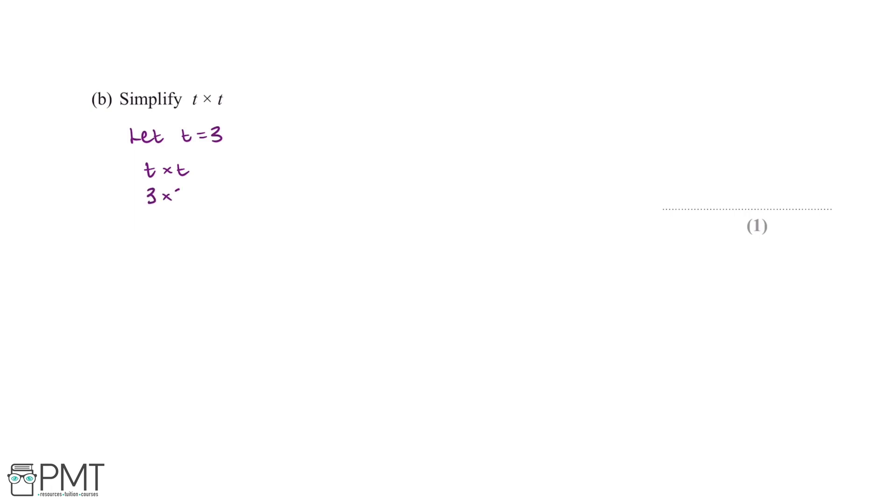
text(3)
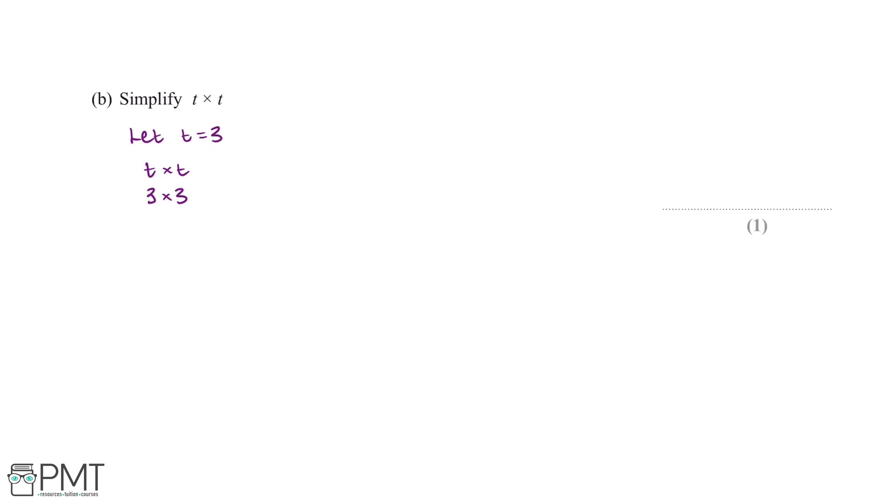
text(=)
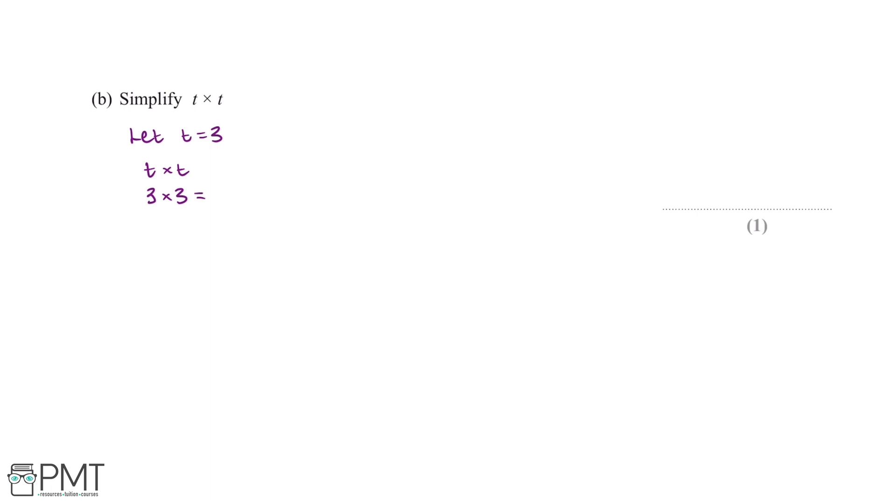
text(3²)
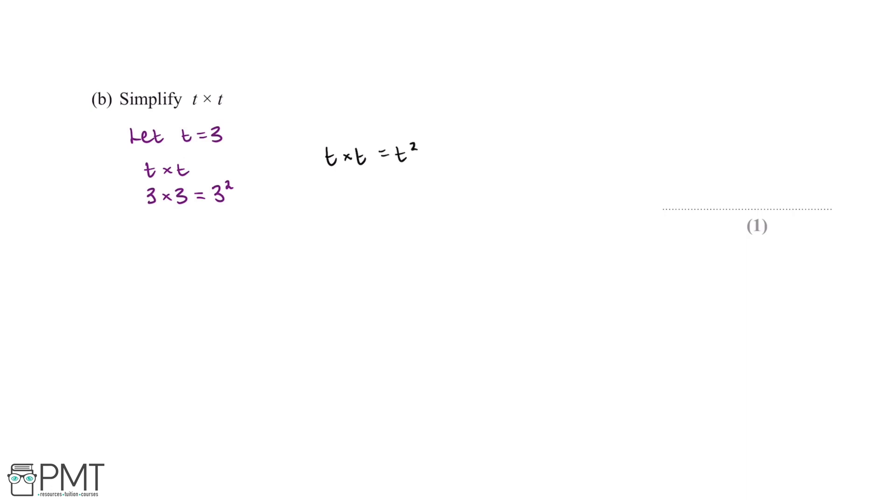
Write t² on the dotted answer line of part (b)
text(t)
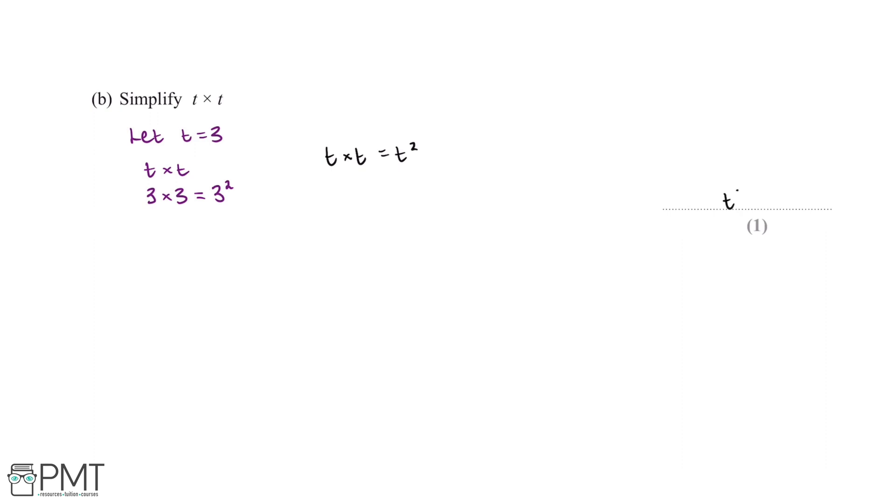
text(2)
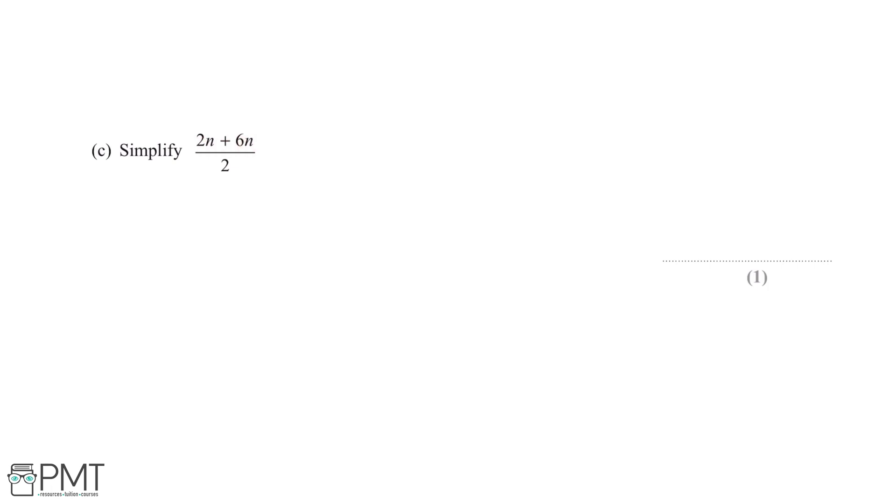
Handwrite 2n + 6n = 8n, then 8n/2 = 4 beside it for part (c)
text(2n+)
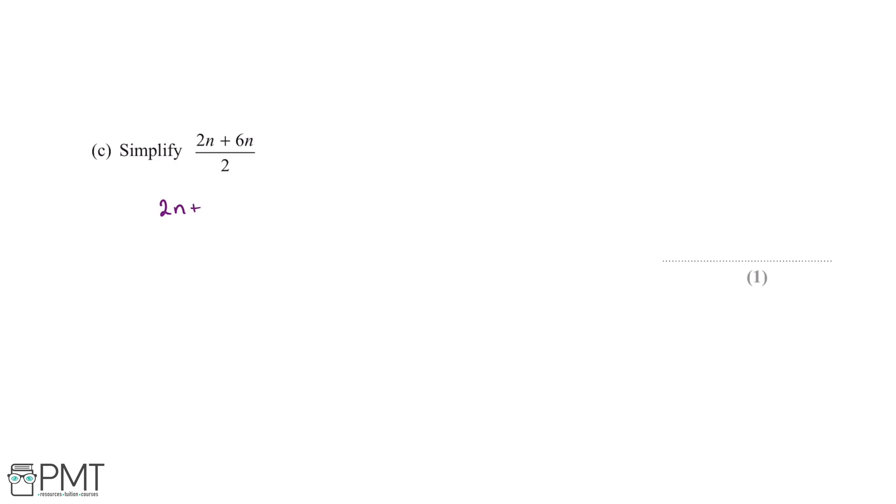
text(6n =)
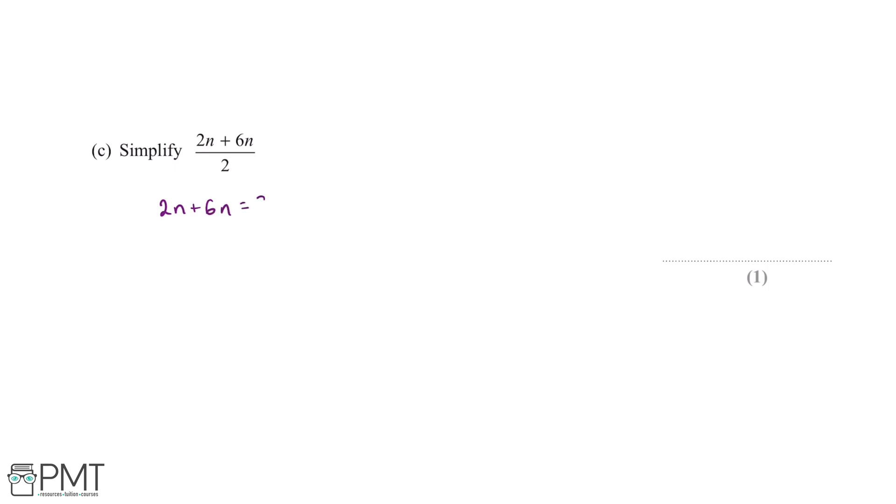
text(8n)
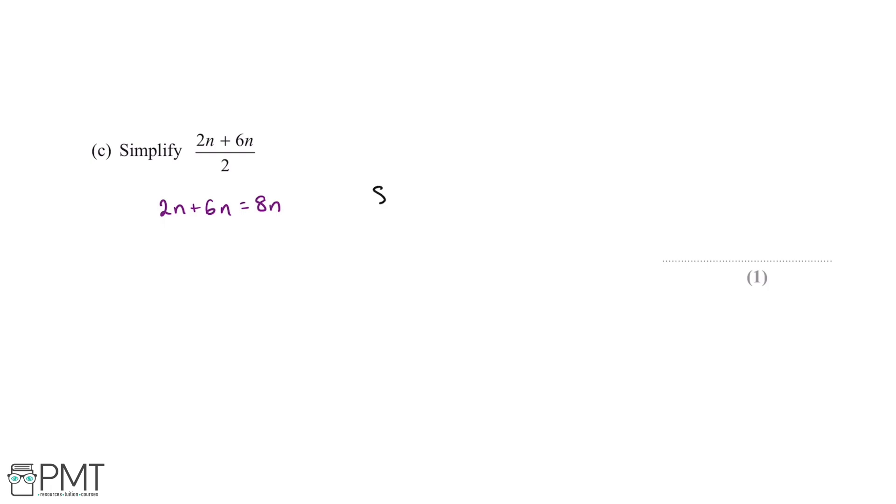
text(8n/2)
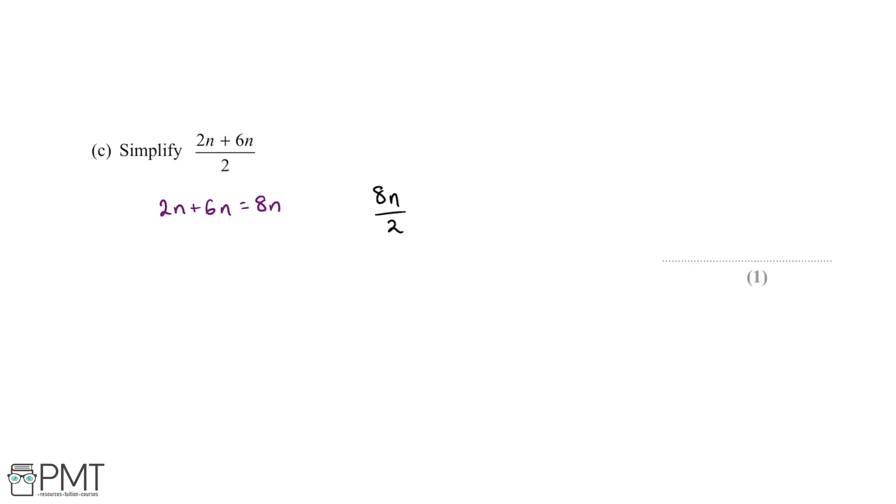
text(= 1)
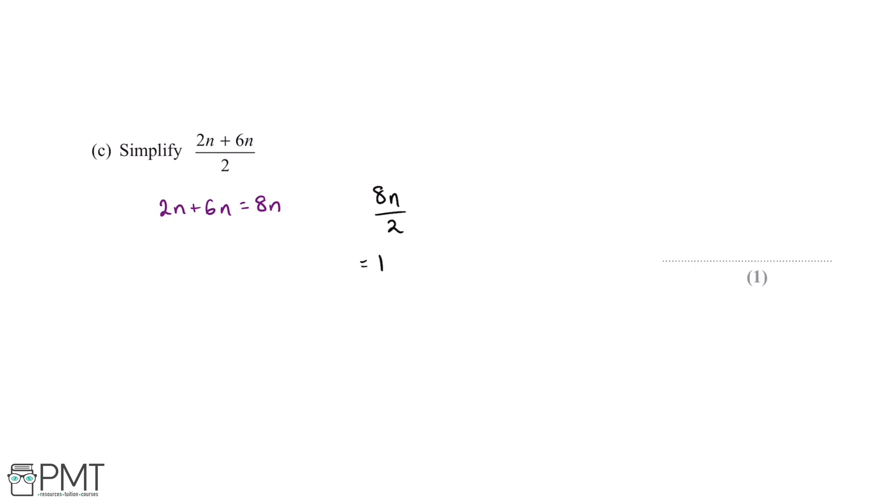
text(4)
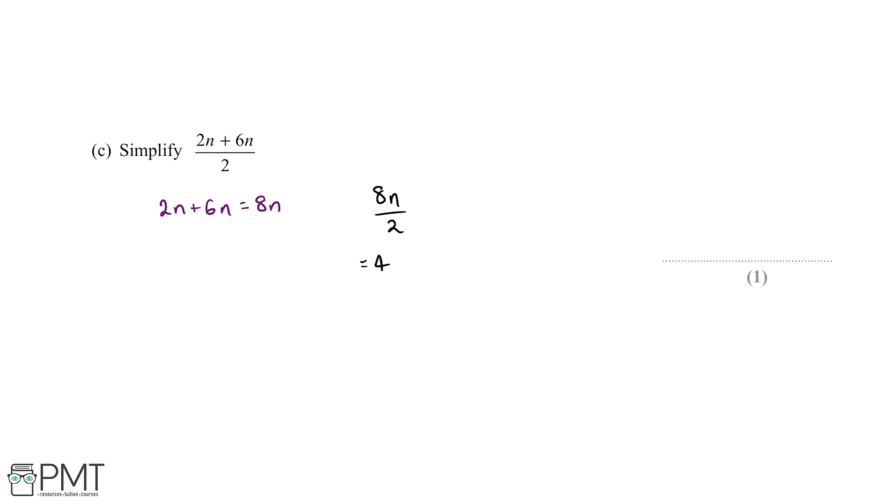